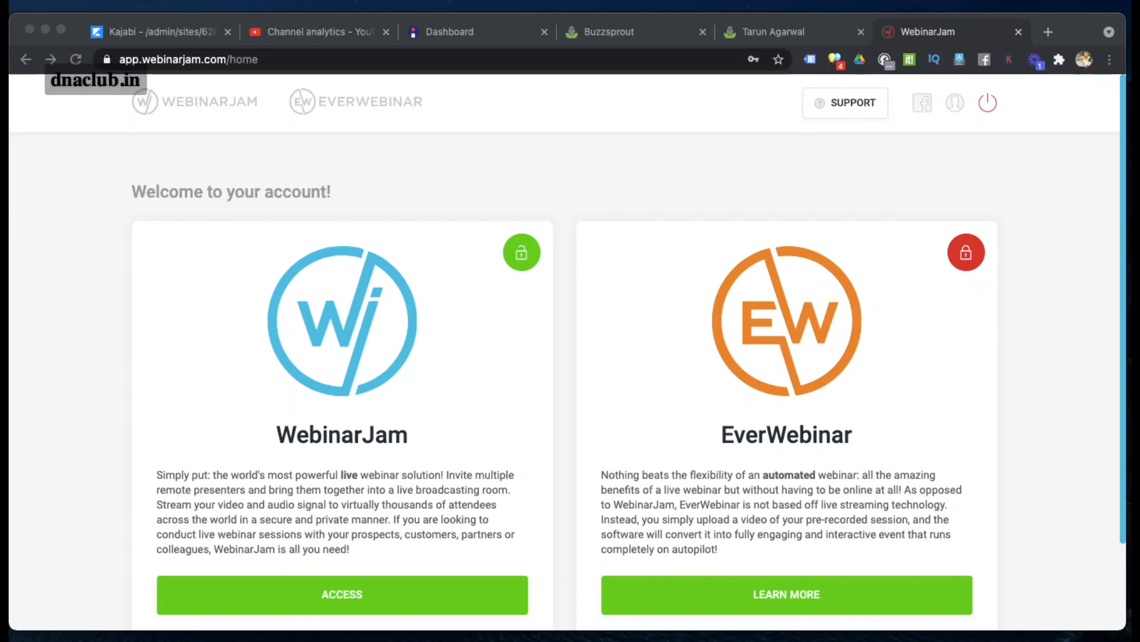
Enter the WebinarJam webinars area and start configuring a new webinar
scroll("down", 3)
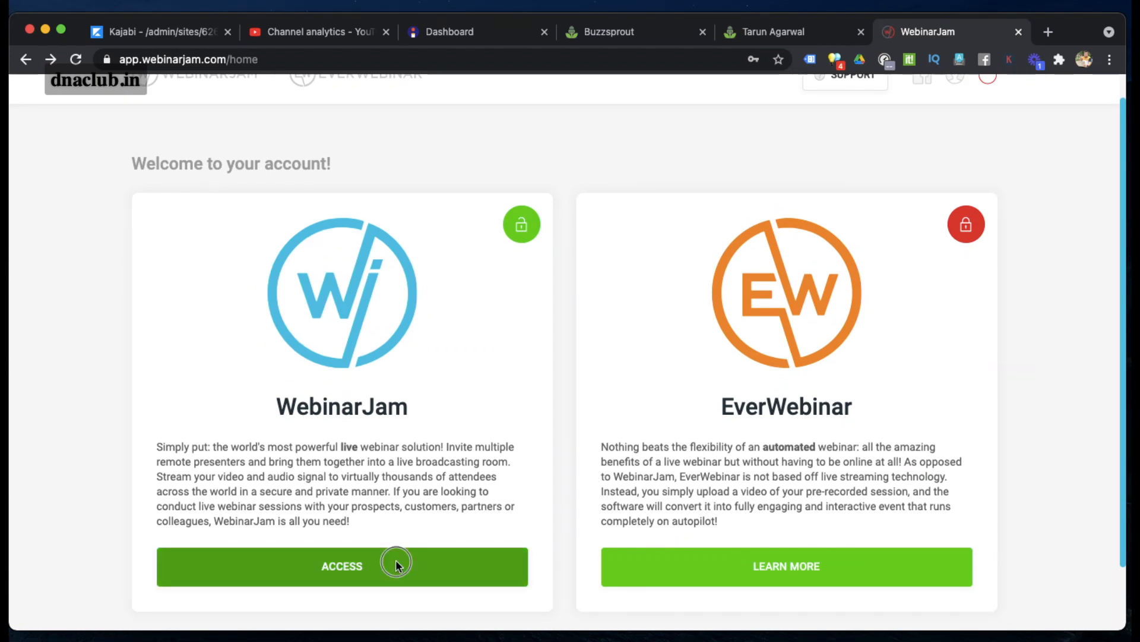
left_click(342, 566)
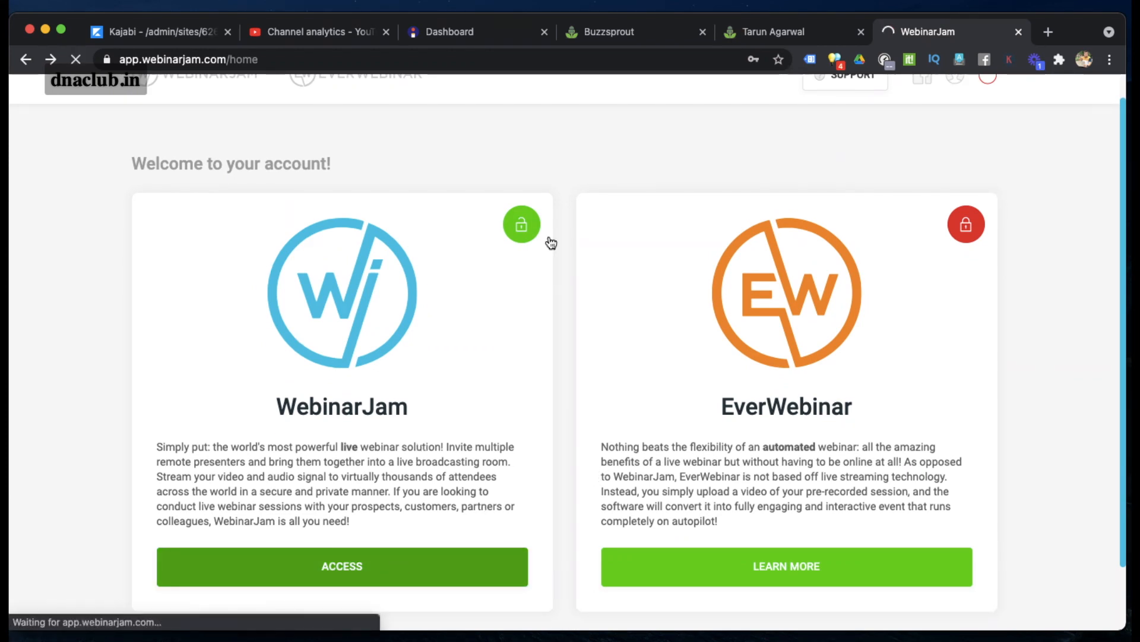
left_click(522, 224)
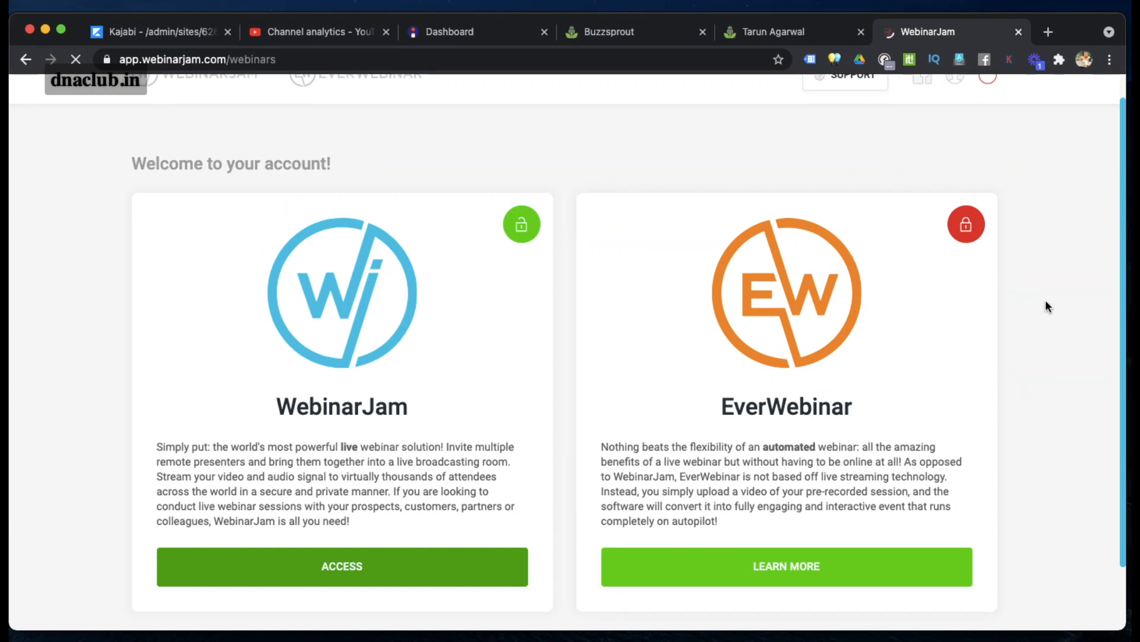
left_click(341, 565)
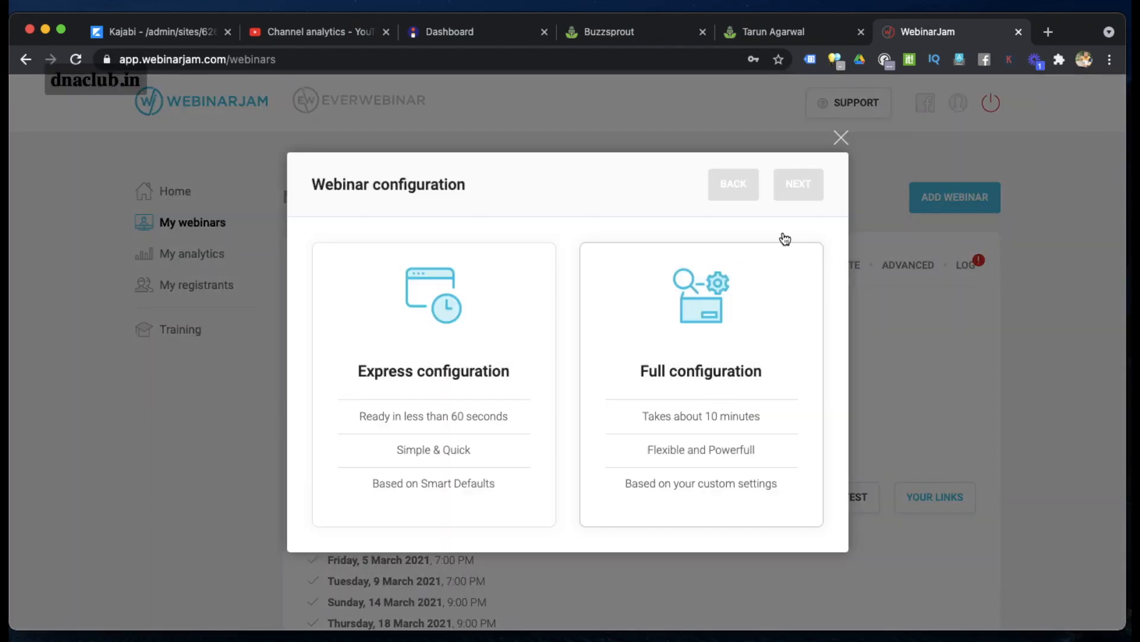
Choose the Schedule for later configuration and proceed to the next step
left_click(701, 383)
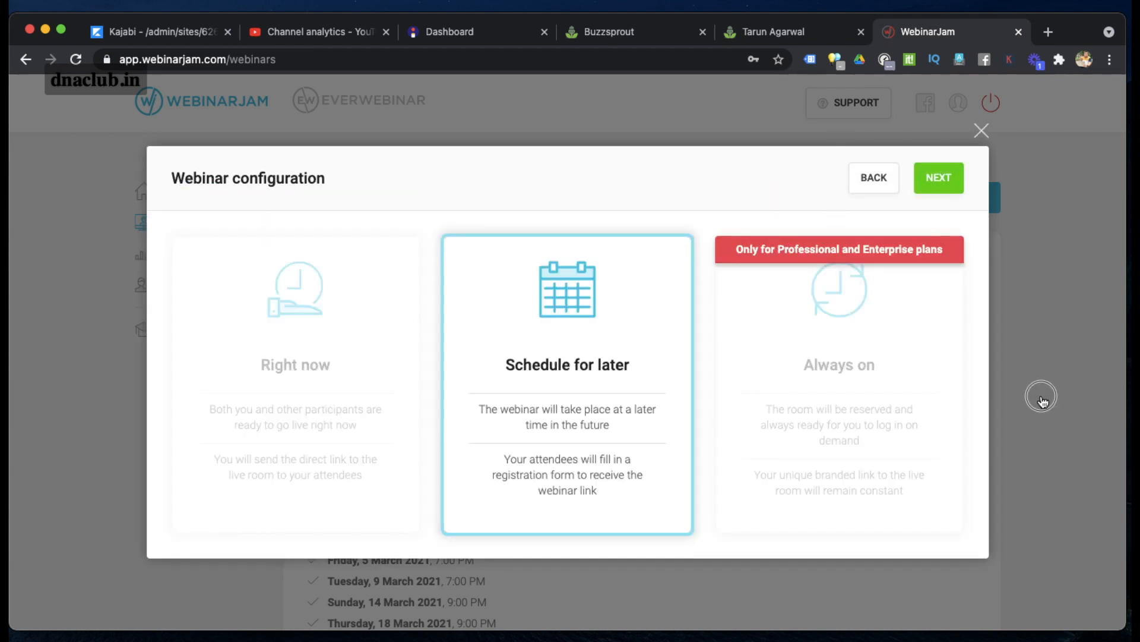
left_click(939, 177)
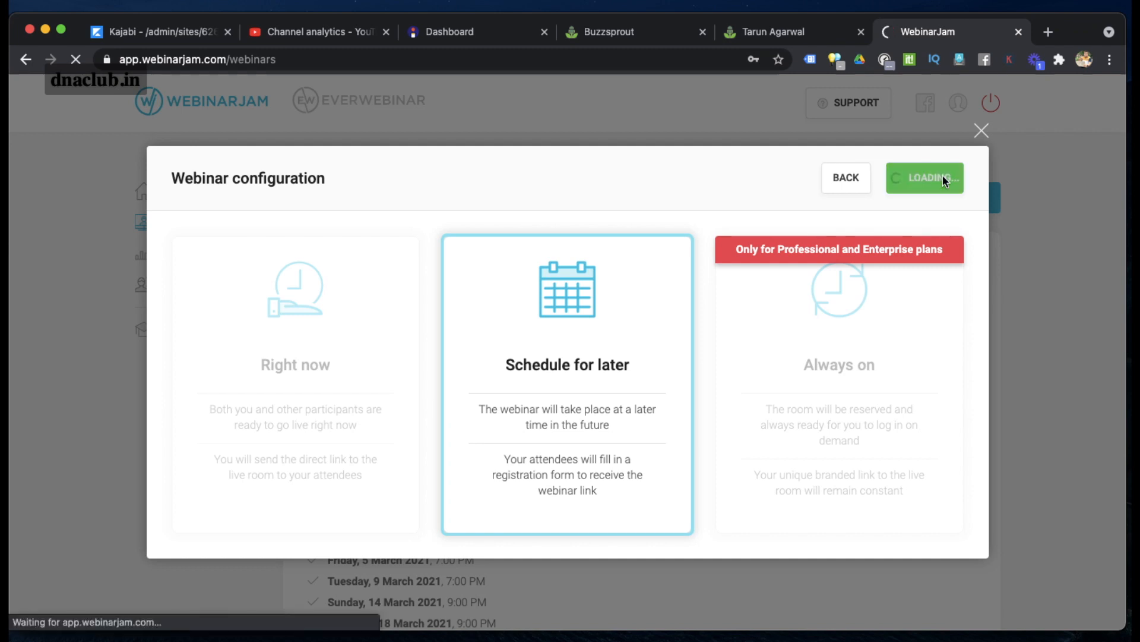
Show the wizard's Live step settings down to the Video injections row
left_click(924, 177)
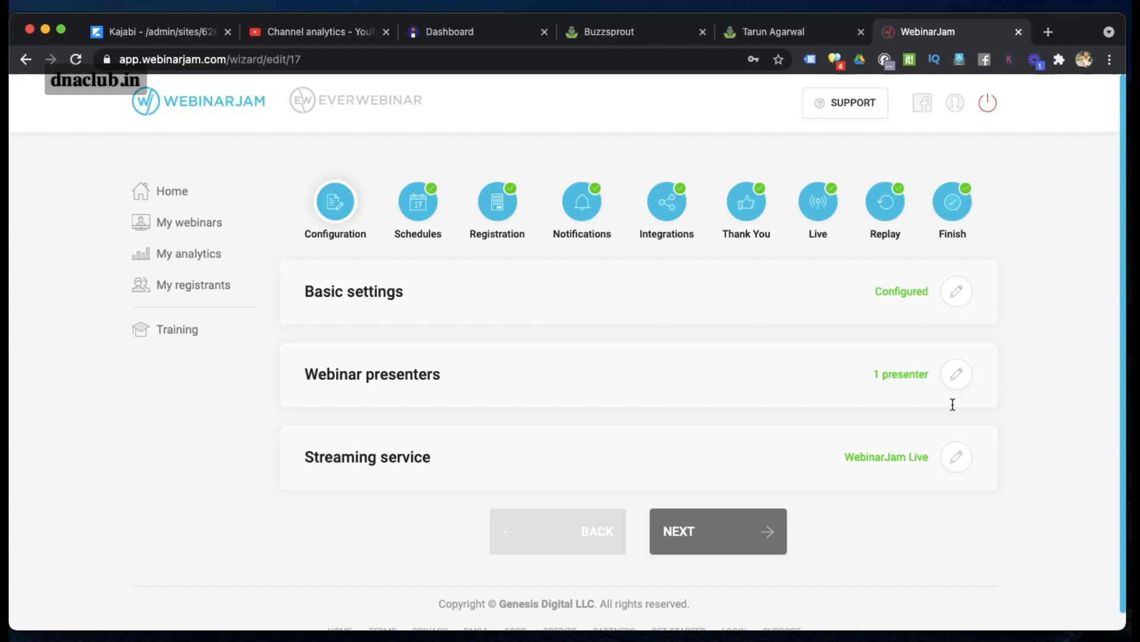
mouse_move(791, 335)
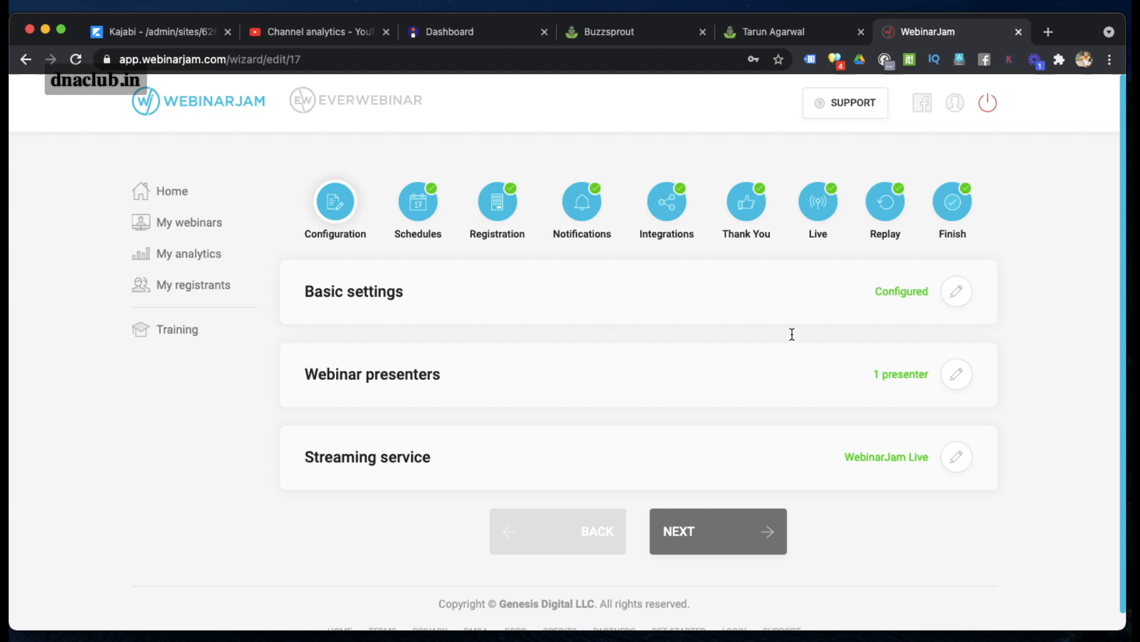
mouse_move(818, 210)
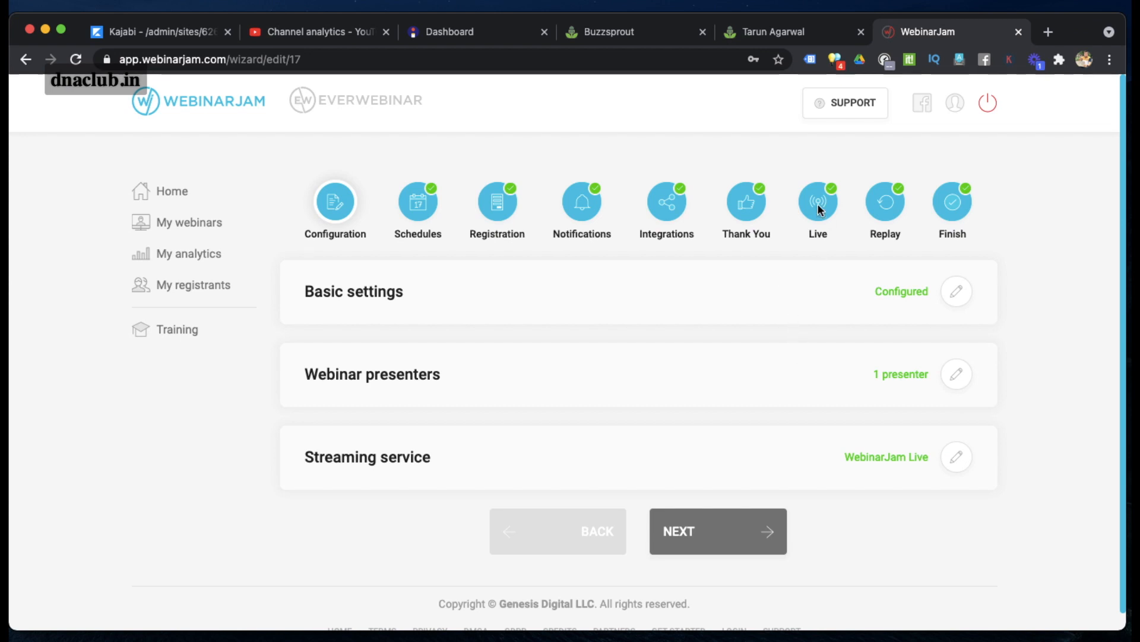
left_click(817, 202)
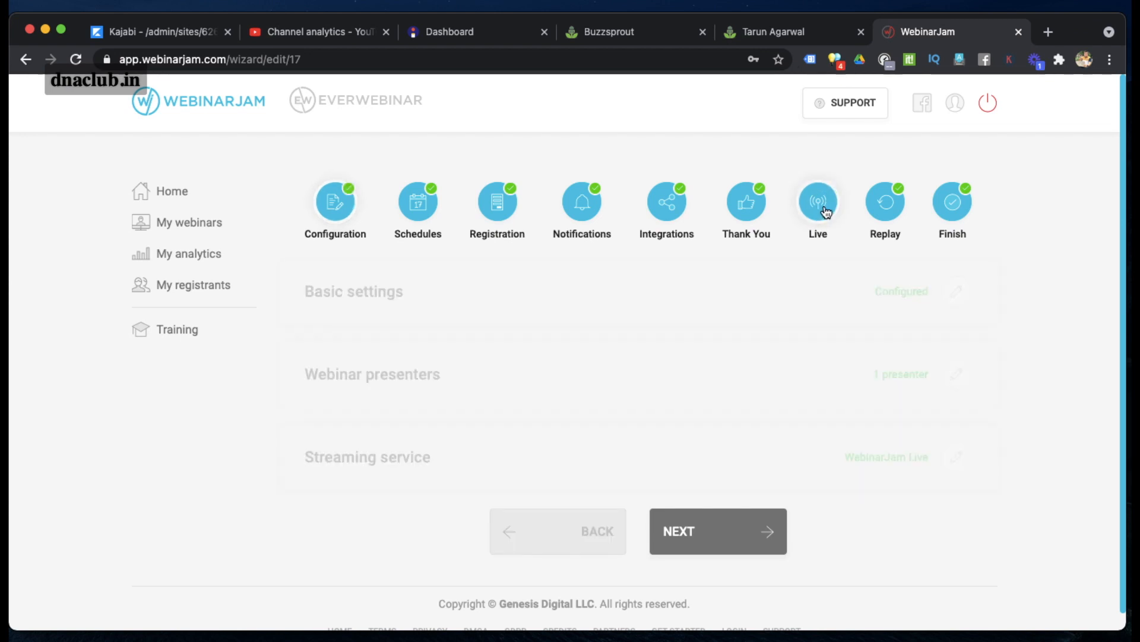
left_click(817, 202)
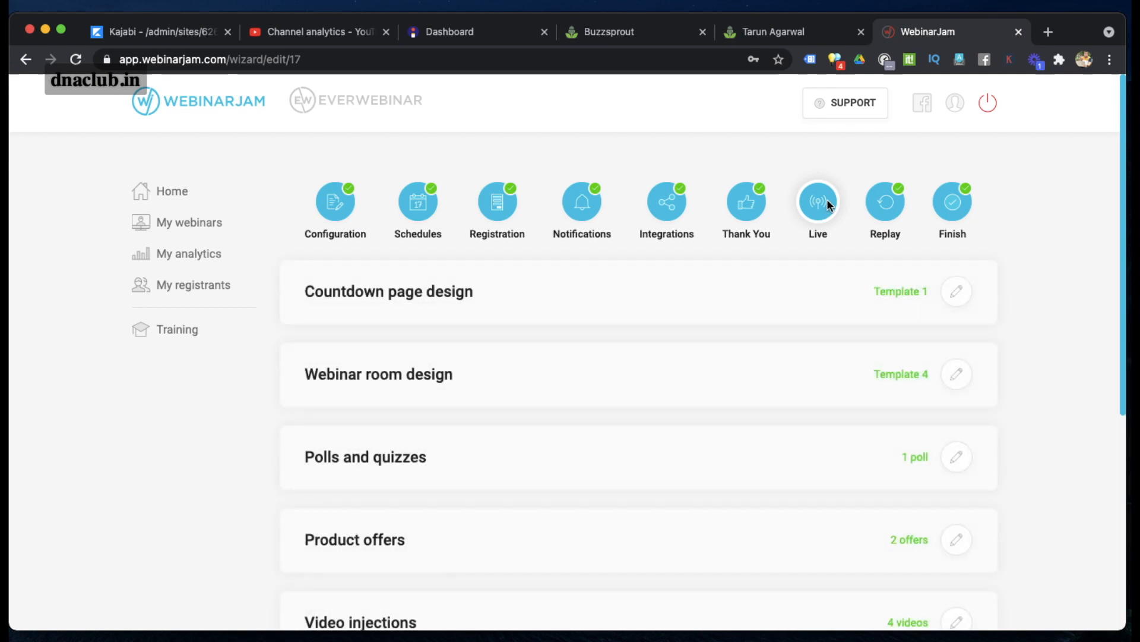
scroll("down", 3)
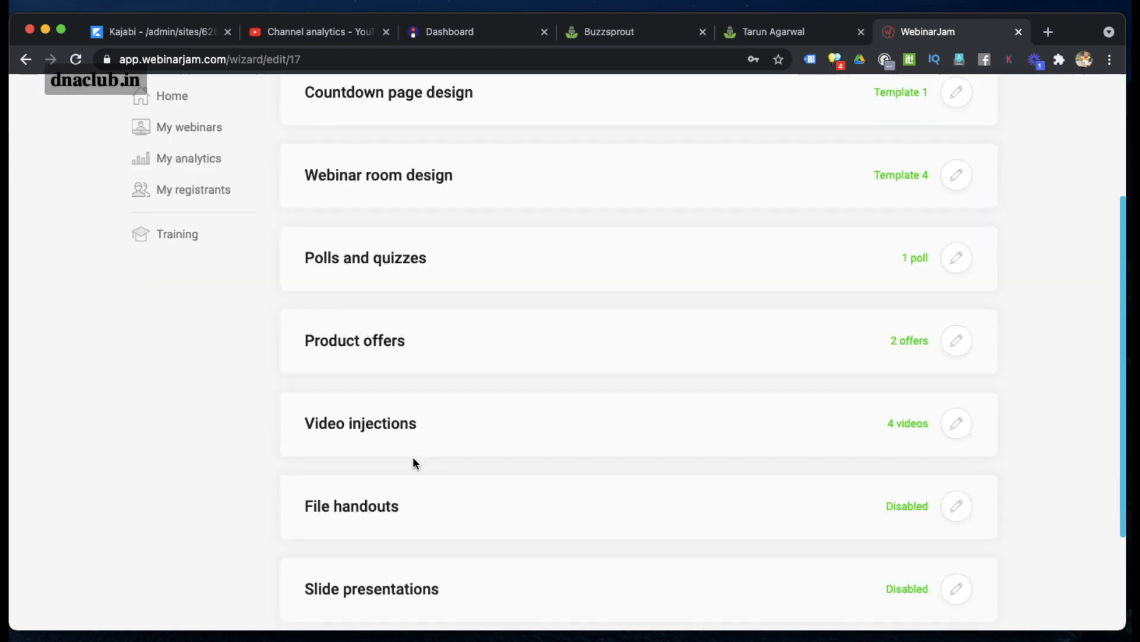
mouse_move(369, 506)
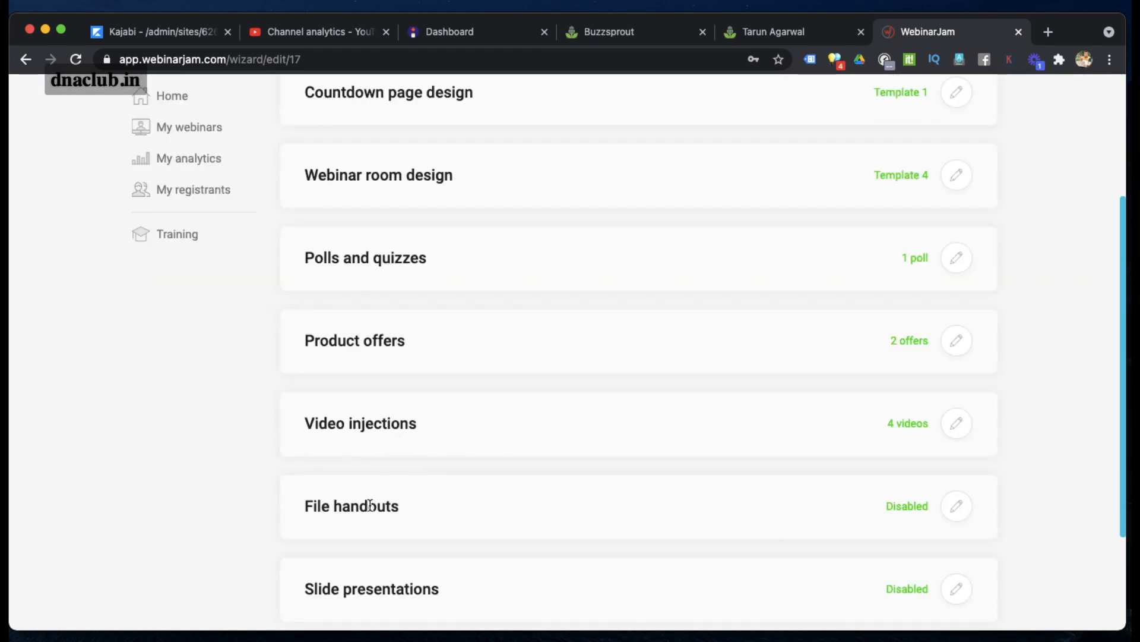
mouse_move(956, 423)
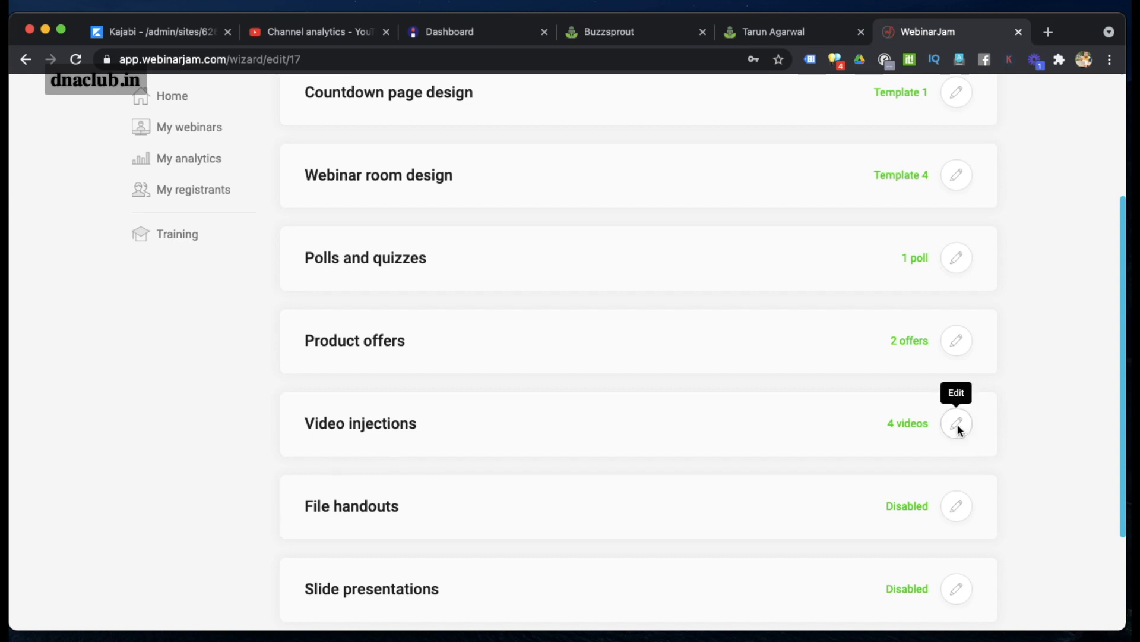
Add a new video injection named Presentation linked to a YouTube URL
left_click(955, 423)
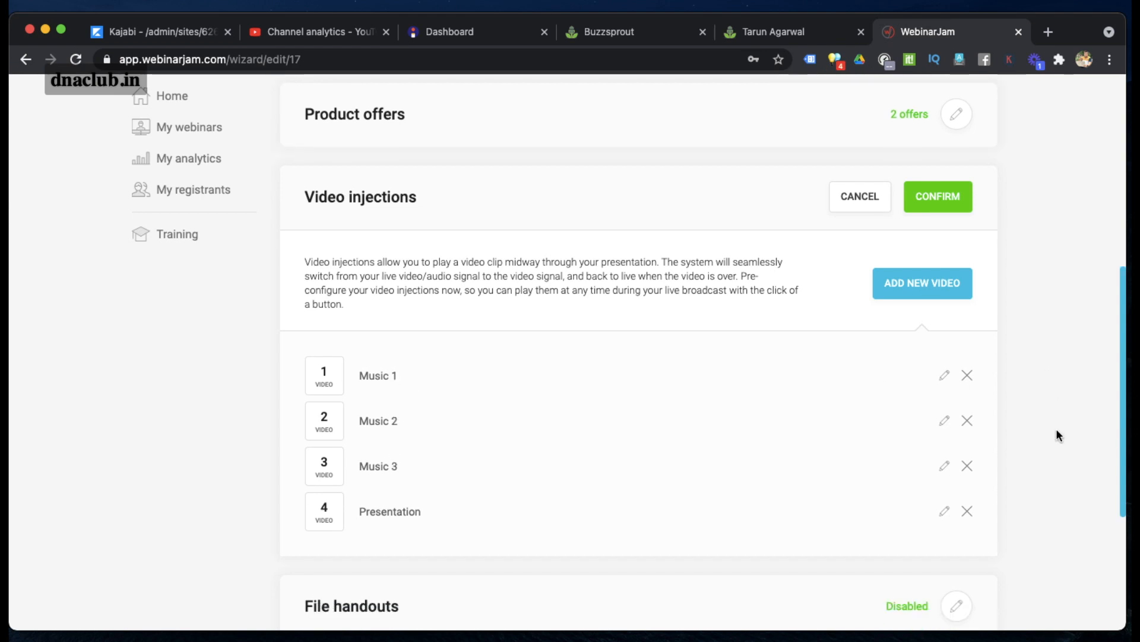
mouse_move(733, 411)
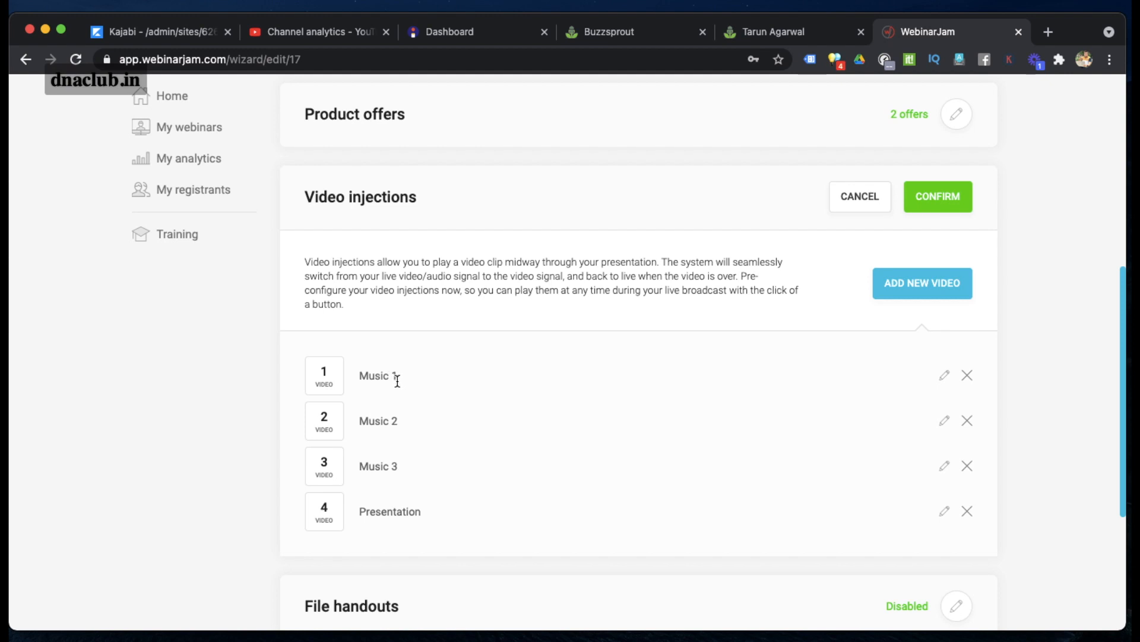
mouse_move(640, 416)
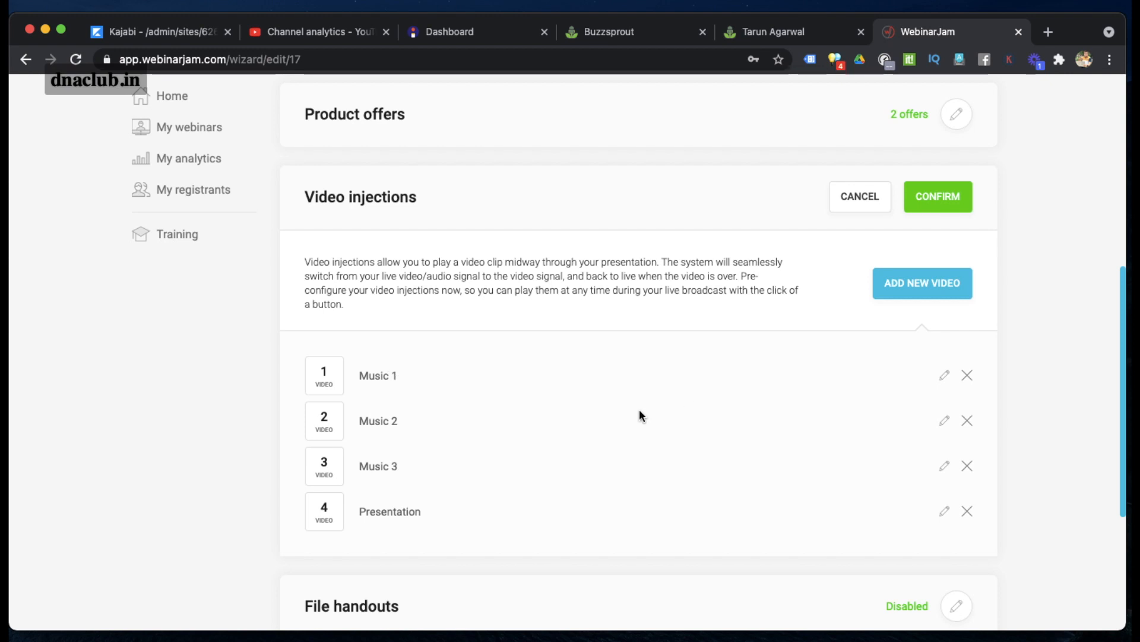
mouse_move(458, 434)
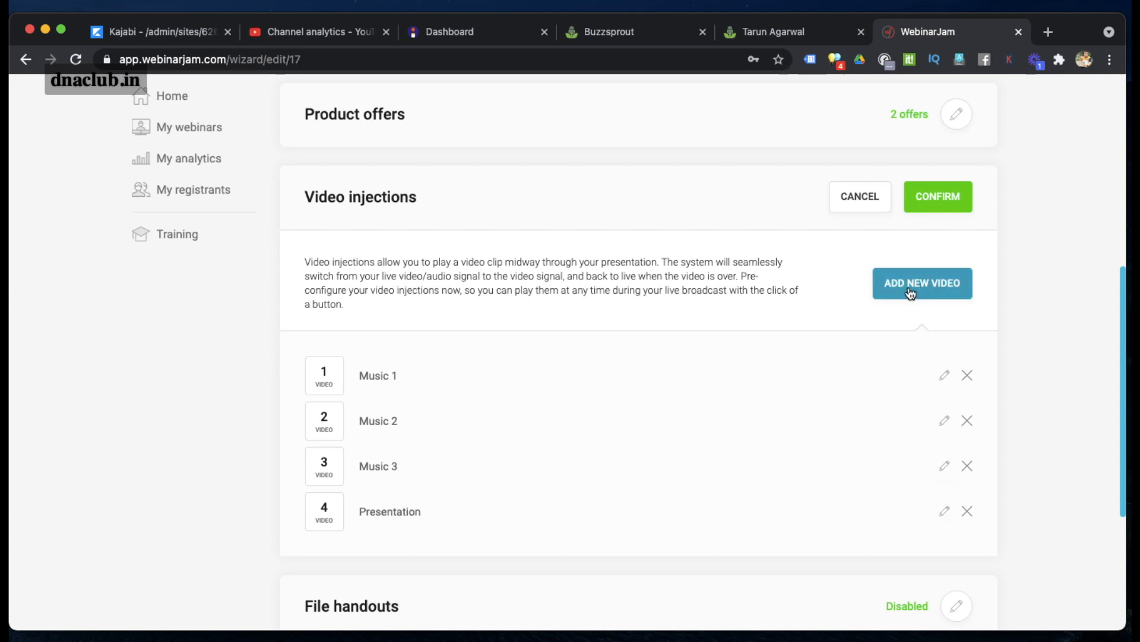
left_click(922, 283)
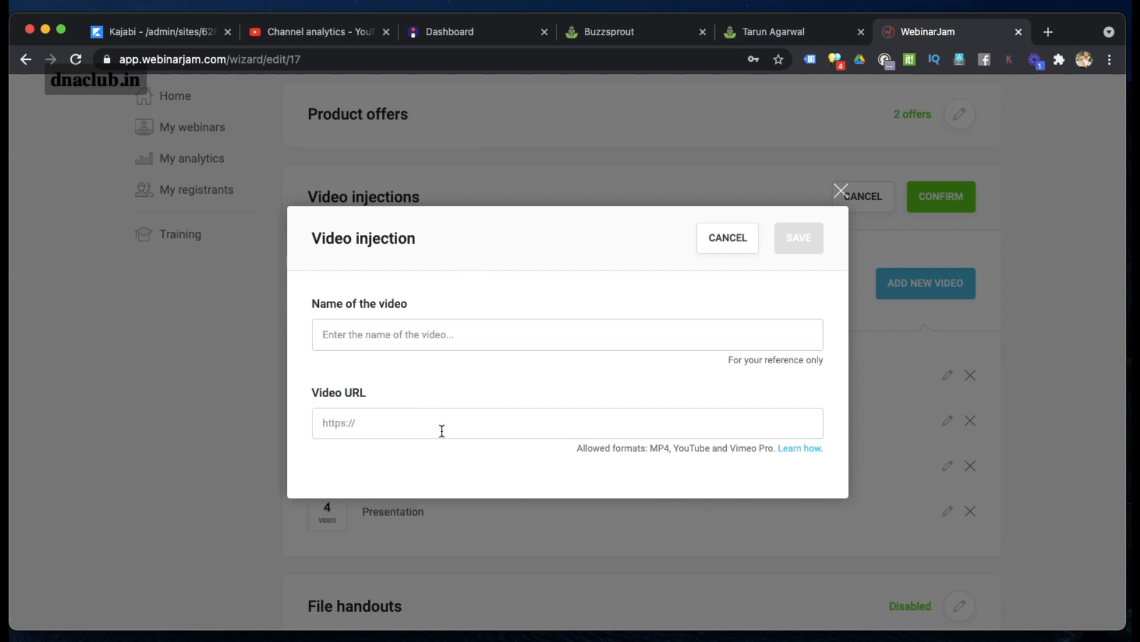
double_click(691, 448)
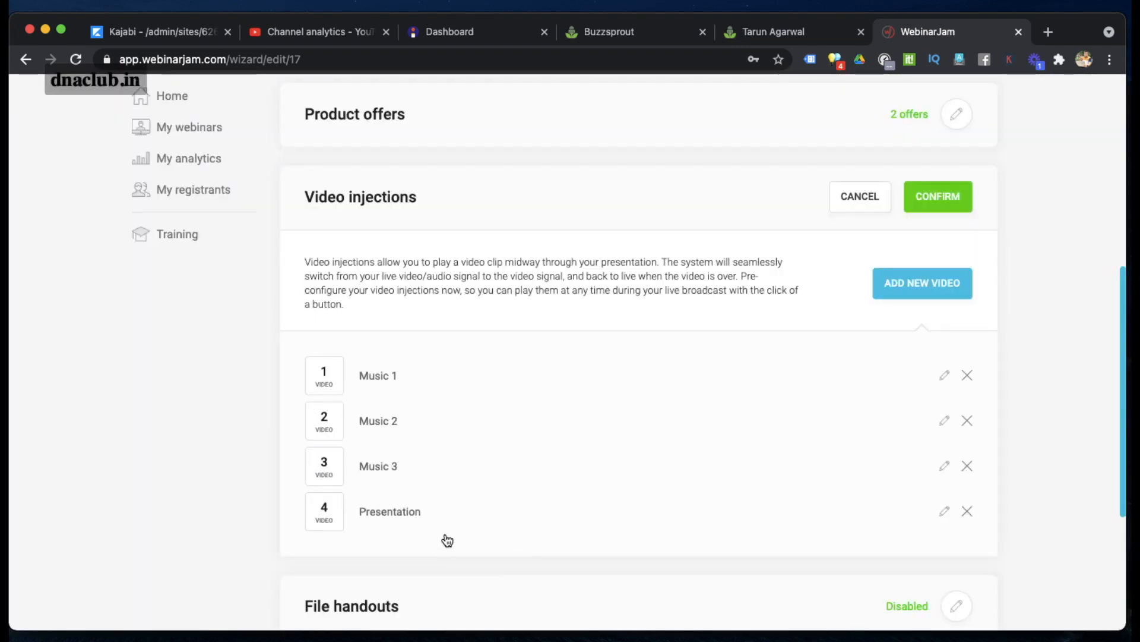
Review the Presentation entry and confirm the four-video injections list
left_click(945, 510)
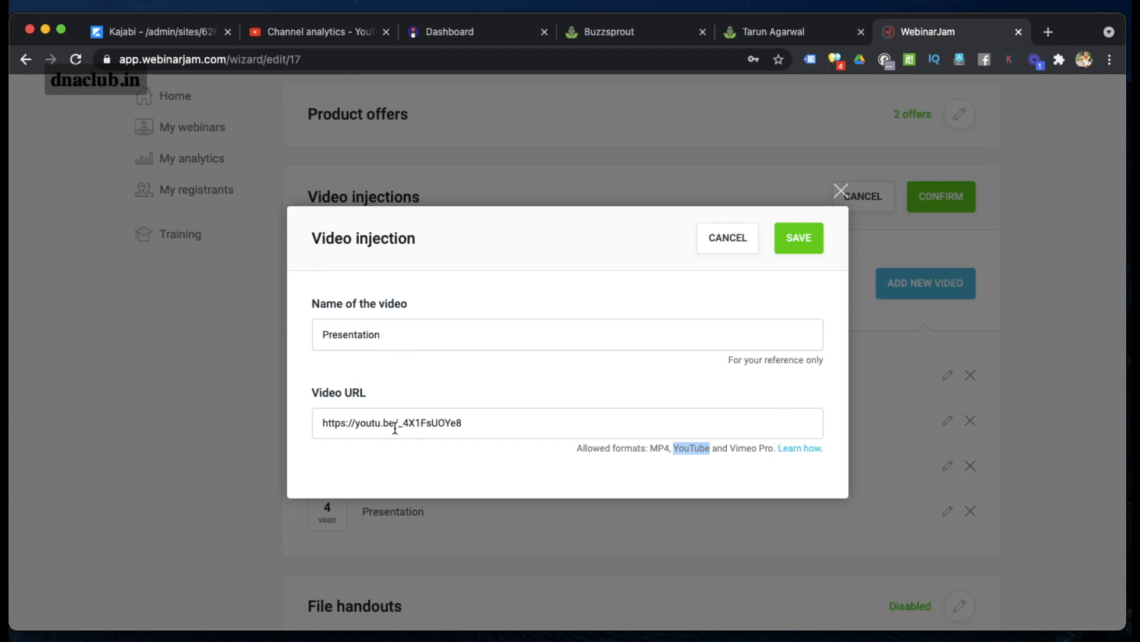
mouse_move(741, 252)
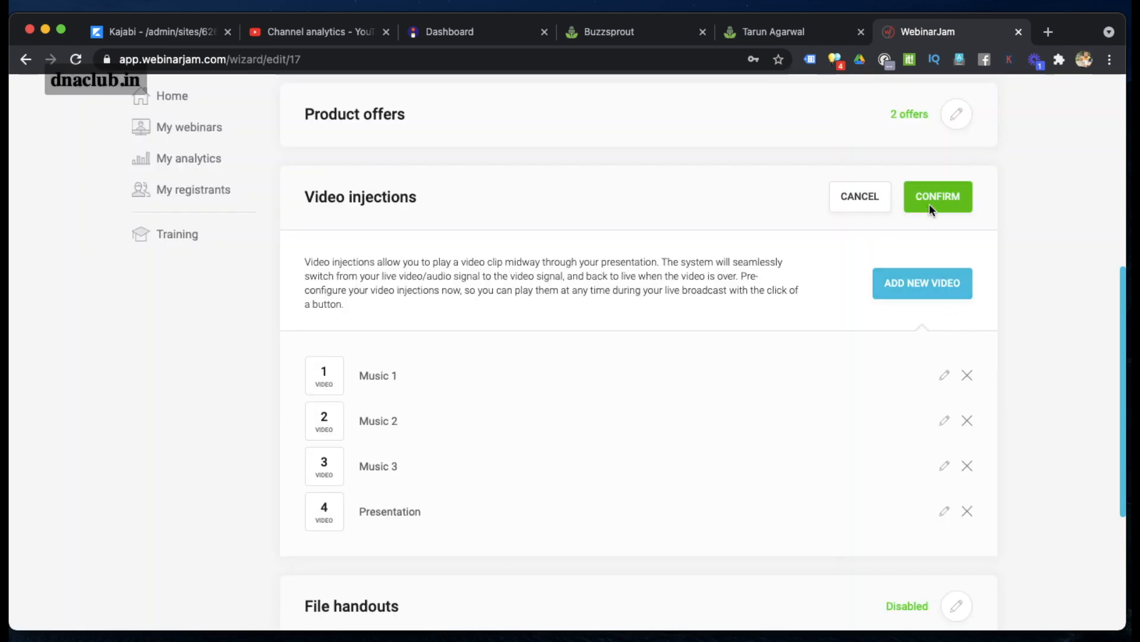
left_click(937, 196)
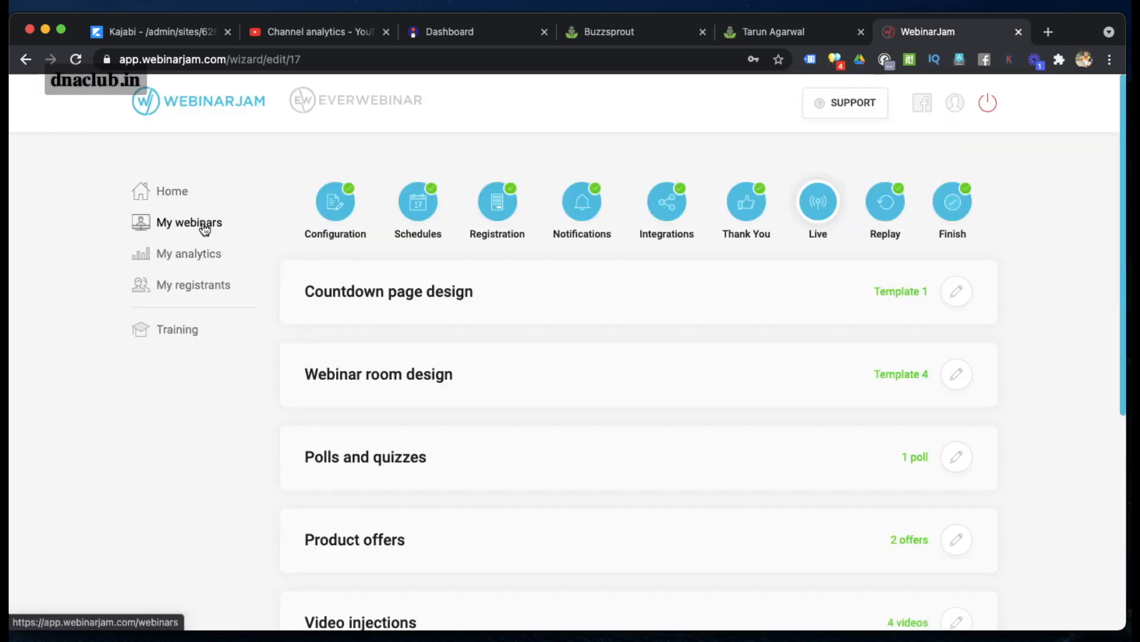
From My webinars, open the presenter's Live room link from Your Links
left_click(189, 222)
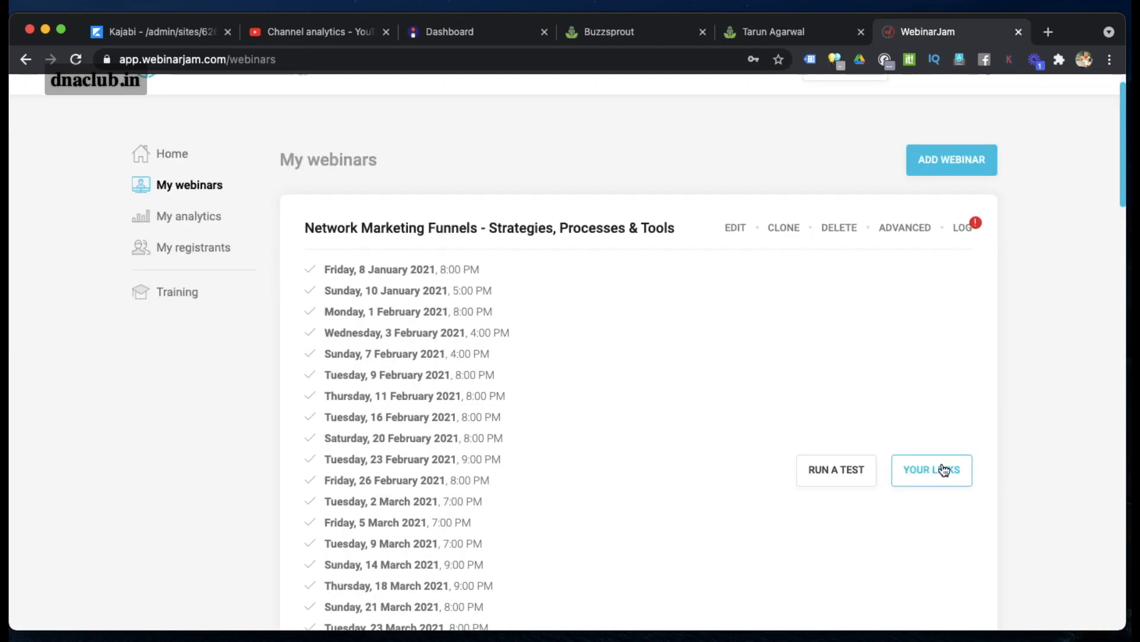
left_click(931, 469)
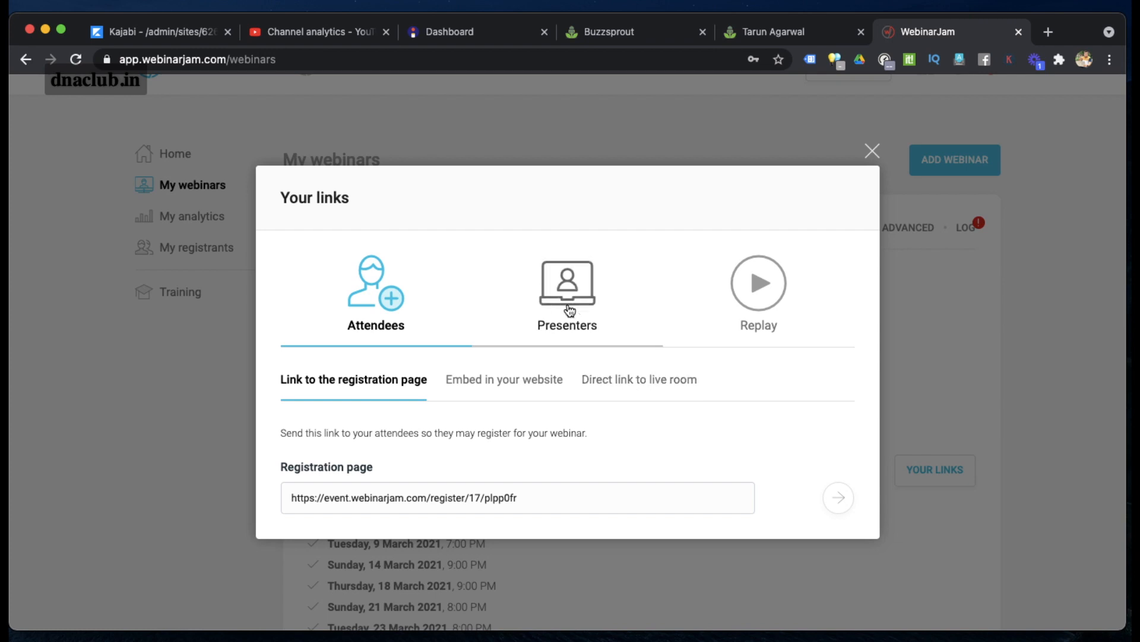
left_click(567, 291)
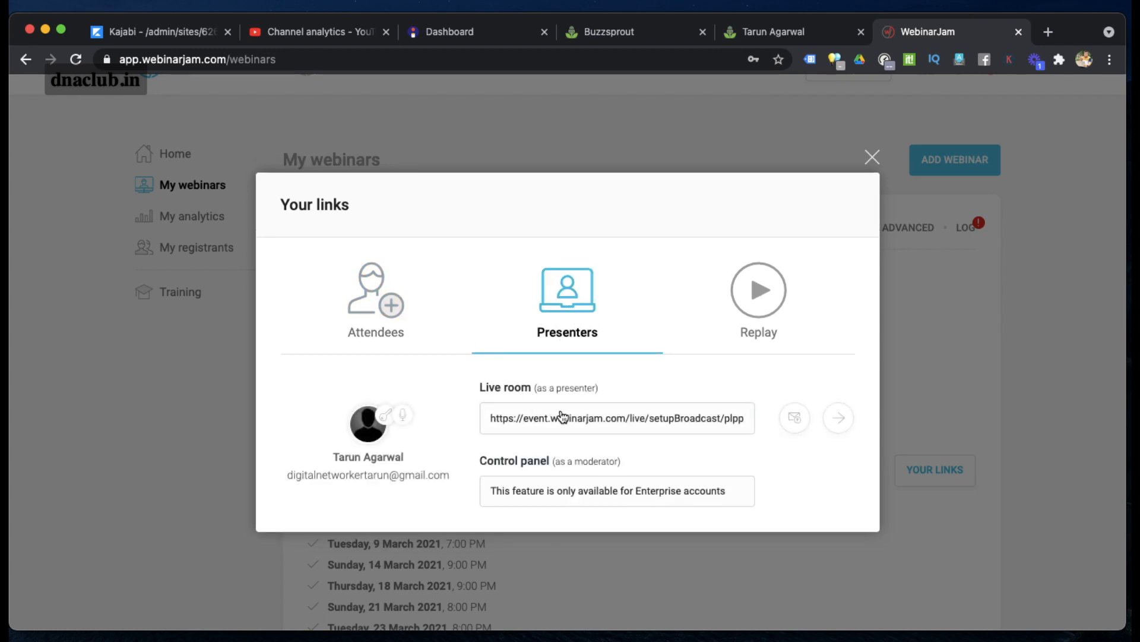
left_click(837, 417)
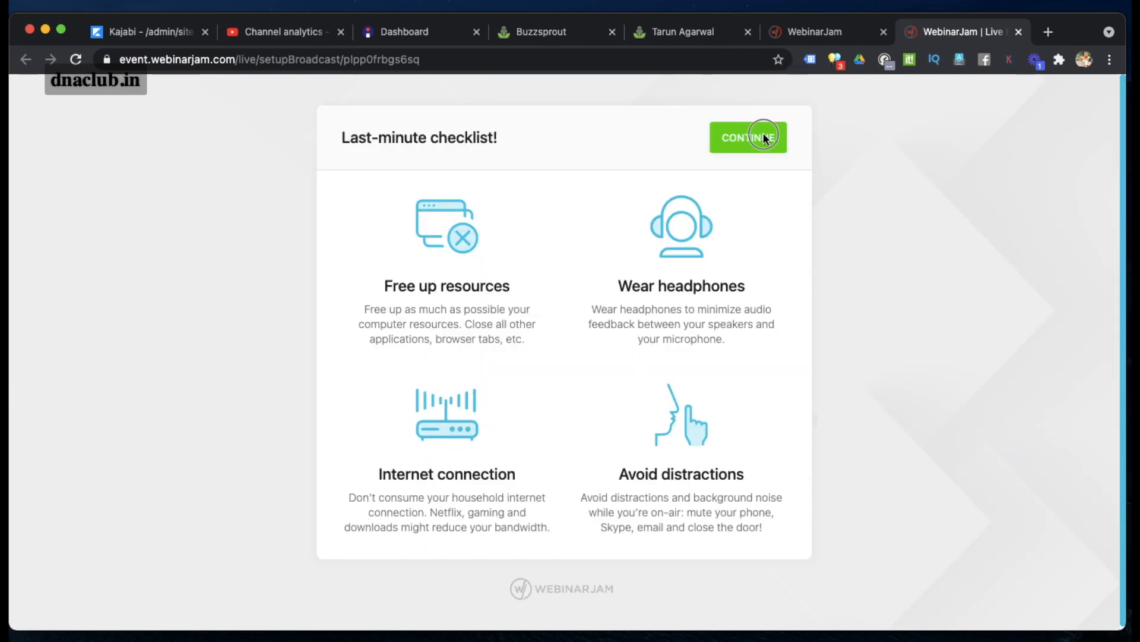
Pass the audio/video test with a chosen microphone and enter the broadcast room
left_click(748, 137)
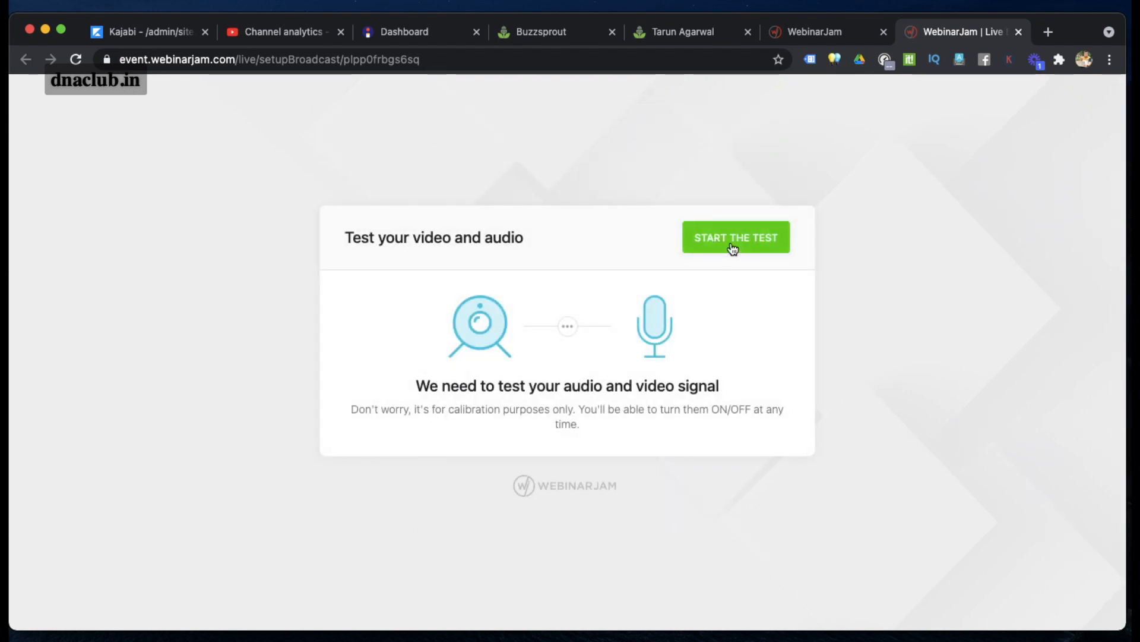
left_click(735, 237)
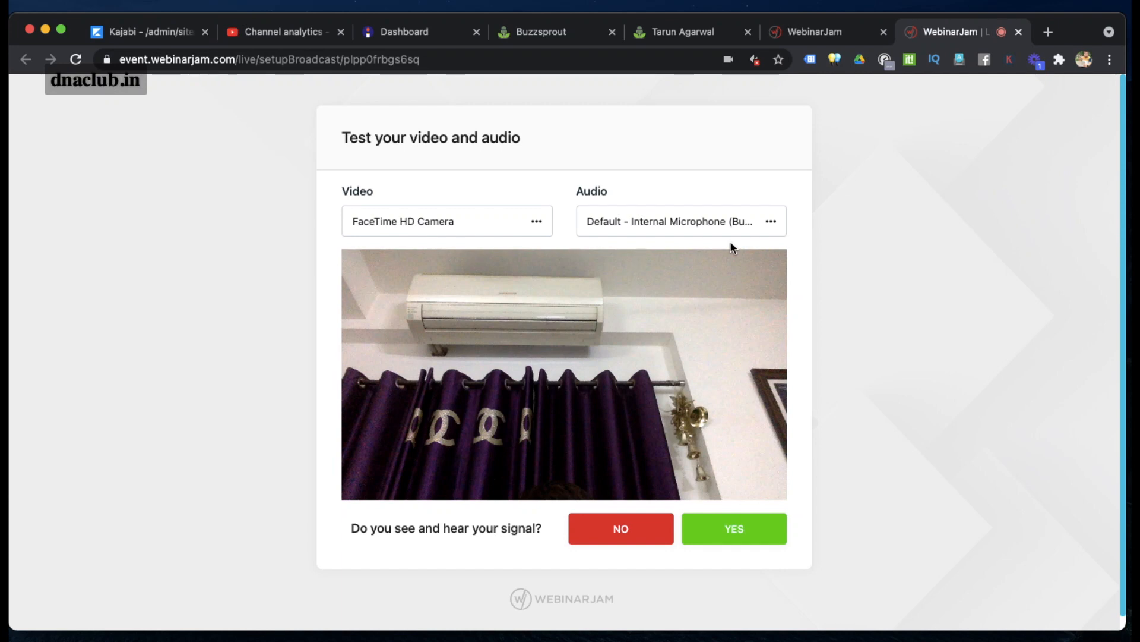
left_click(682, 221)
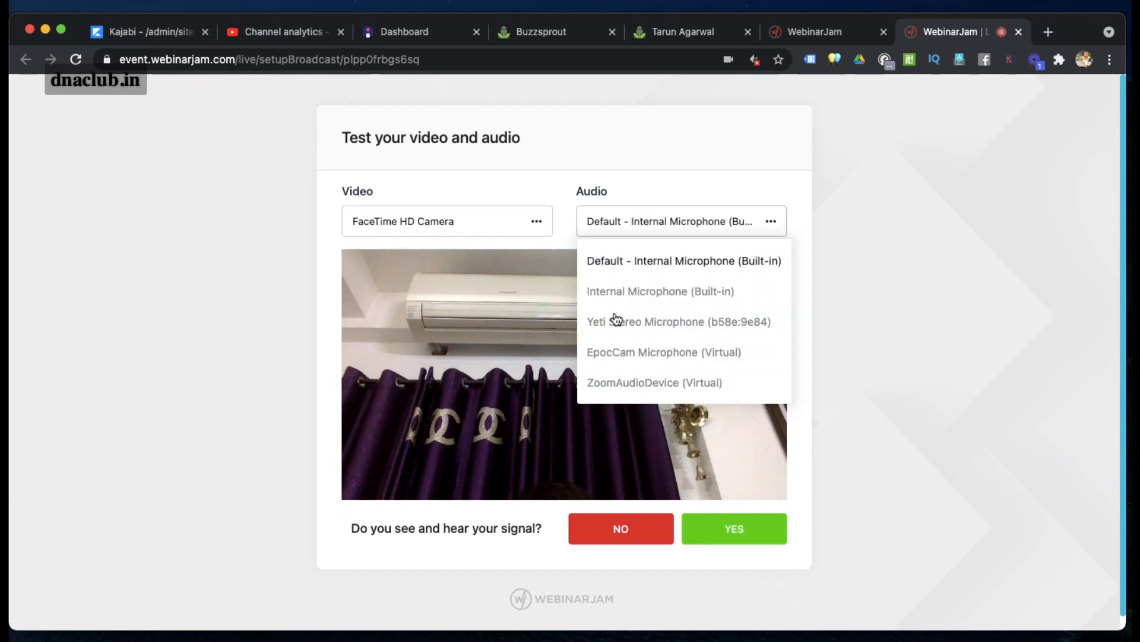
left_click(734, 527)
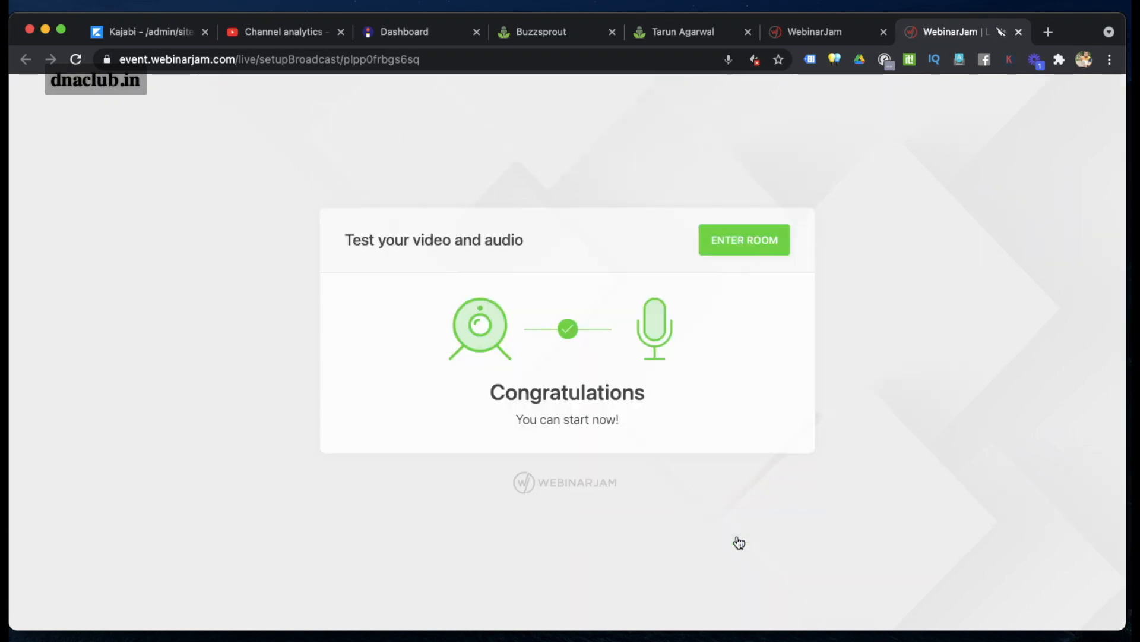
left_click(744, 239)
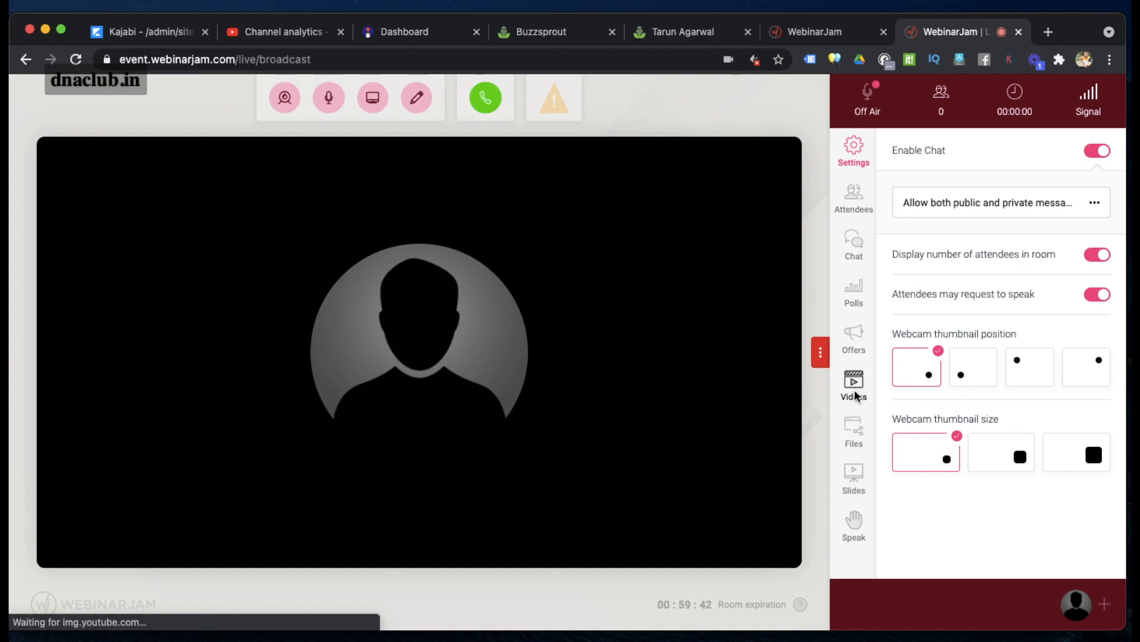
Broadcast the injected Presentation video to the stage and play its side-panel preview
left_click(853, 381)
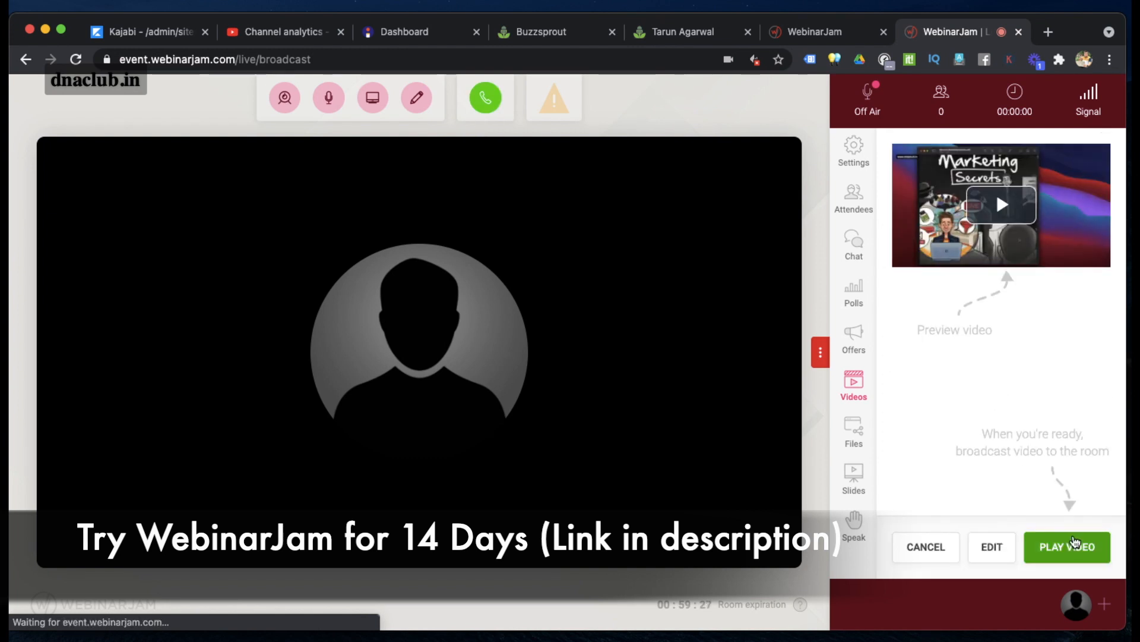
left_click(1067, 546)
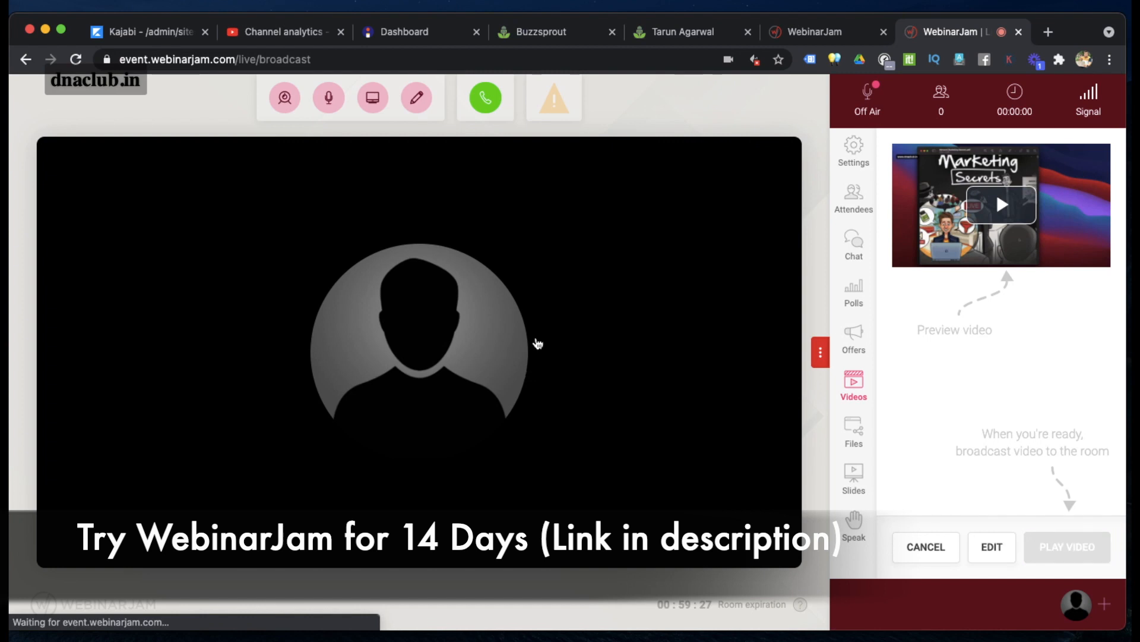
left_click(1066, 546)
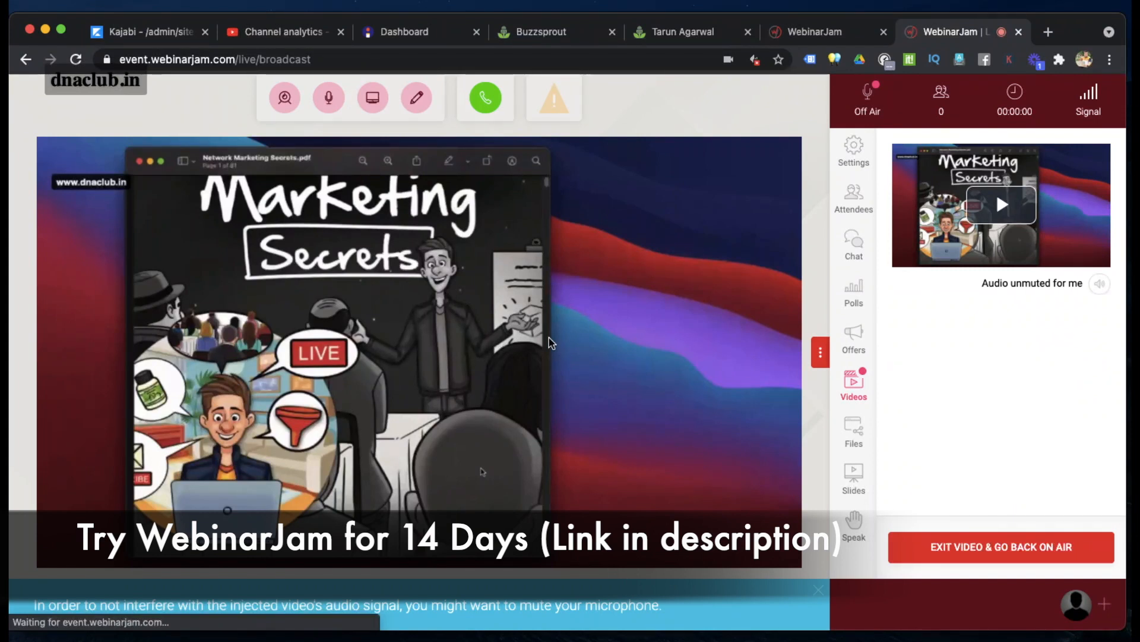
mouse_move(724, 372)
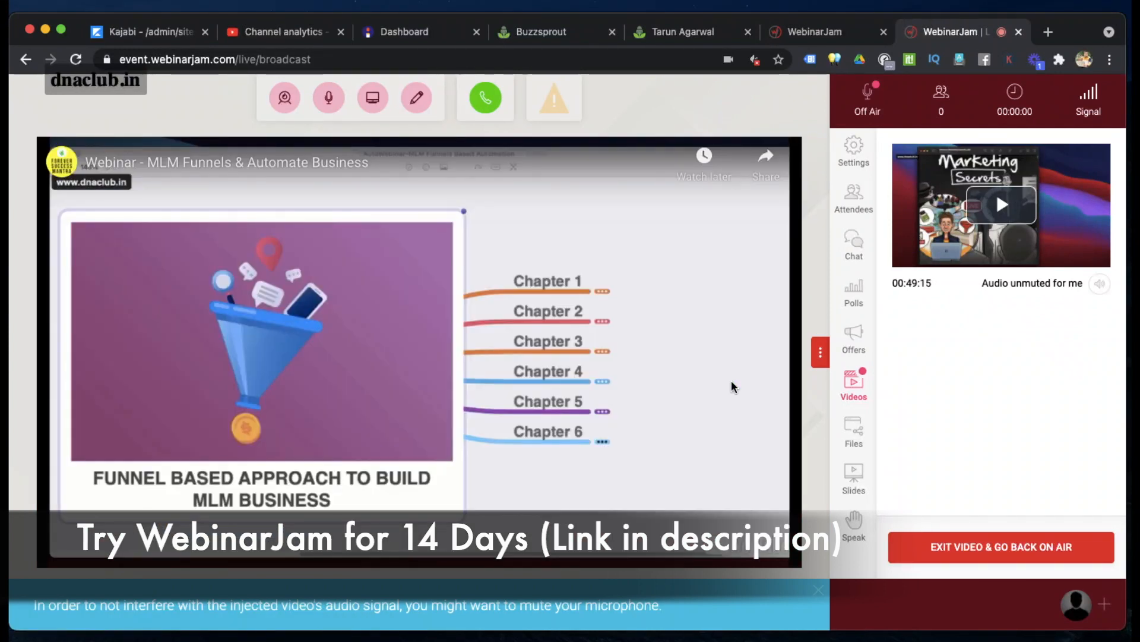
left_click(1000, 204)
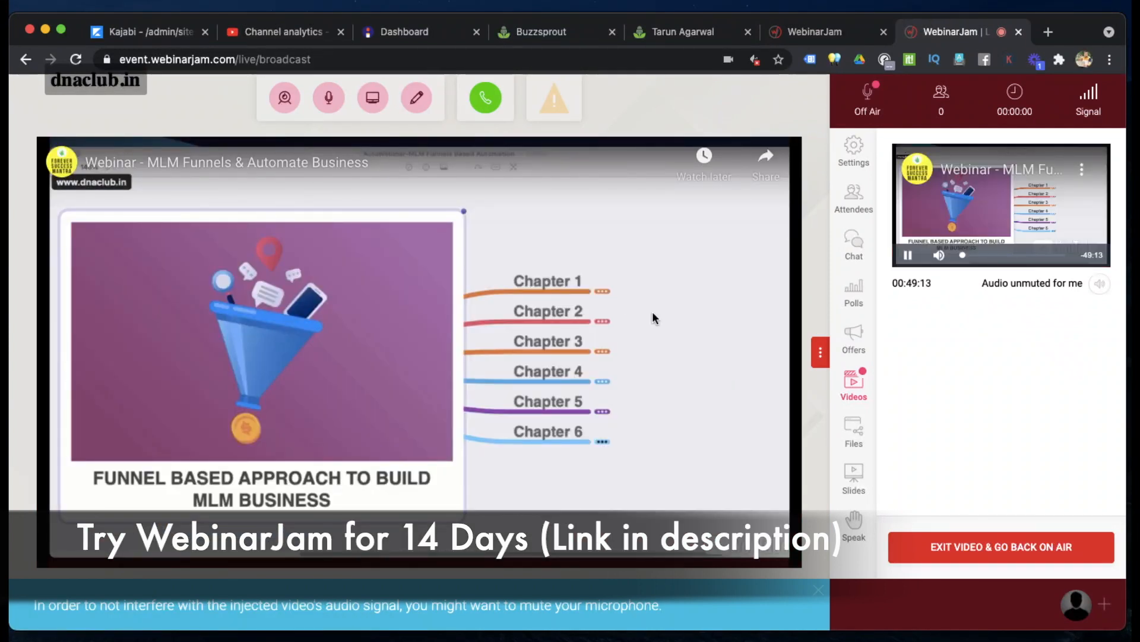